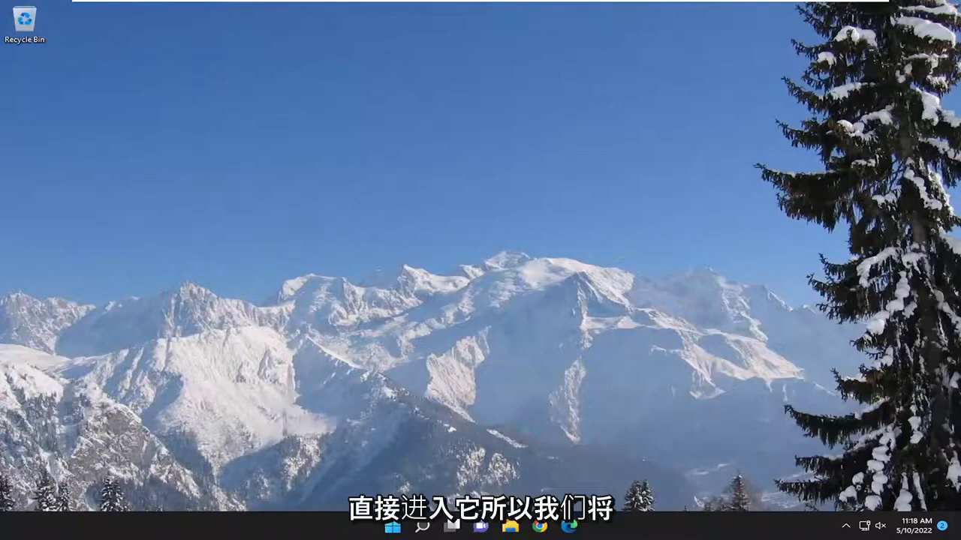
- Search for 'settings' and launch the Settings app from Best match
{"action": "left_click", "coordinate": [423, 526]}
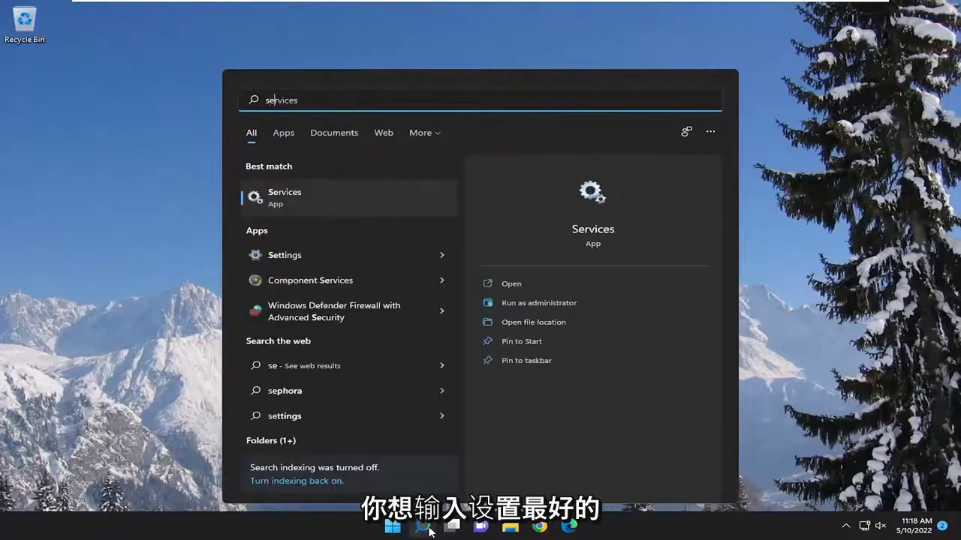
{"action": "type", "text": "settings"}
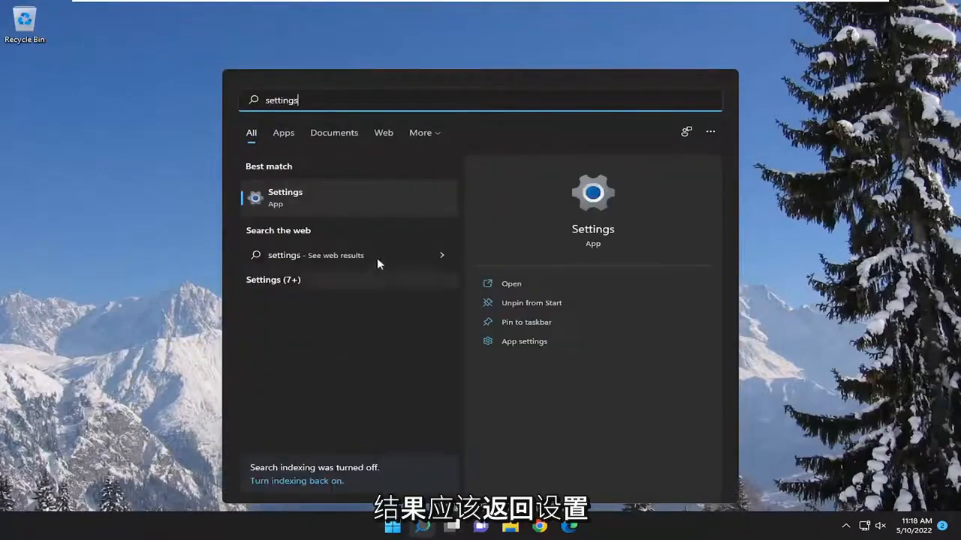
{"action": "left_click", "coordinate": [285, 196]}
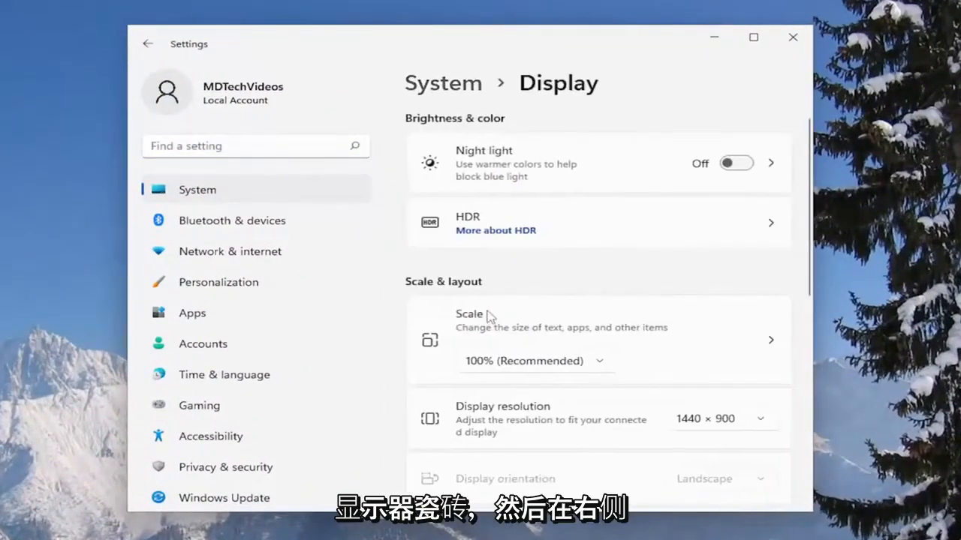
- Scroll the Display page, expand Multiple displays, then close Settings
{"action": "scroll", "scroll_direction": "down", "scroll_amount": 3}
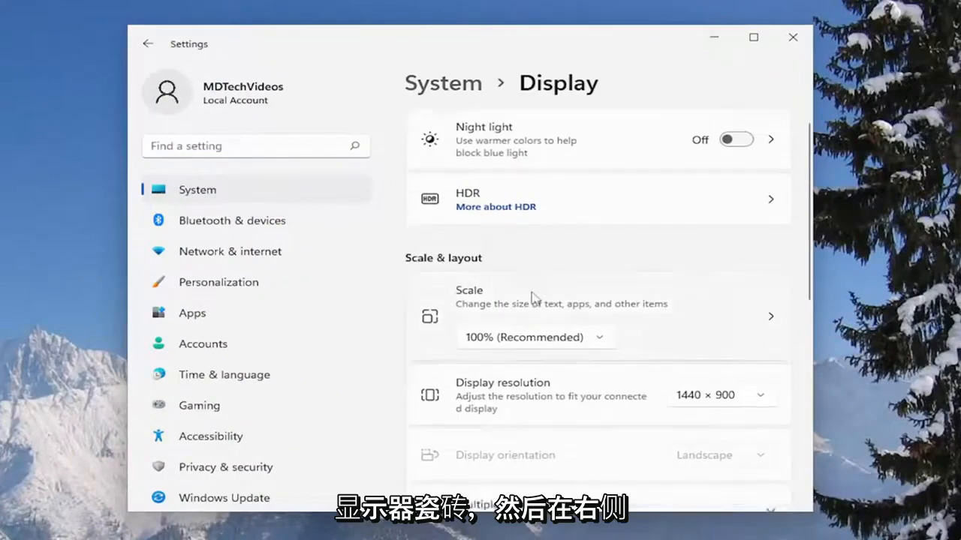
{"action": "scroll", "scroll_direction": "down", "scroll_amount": 3}
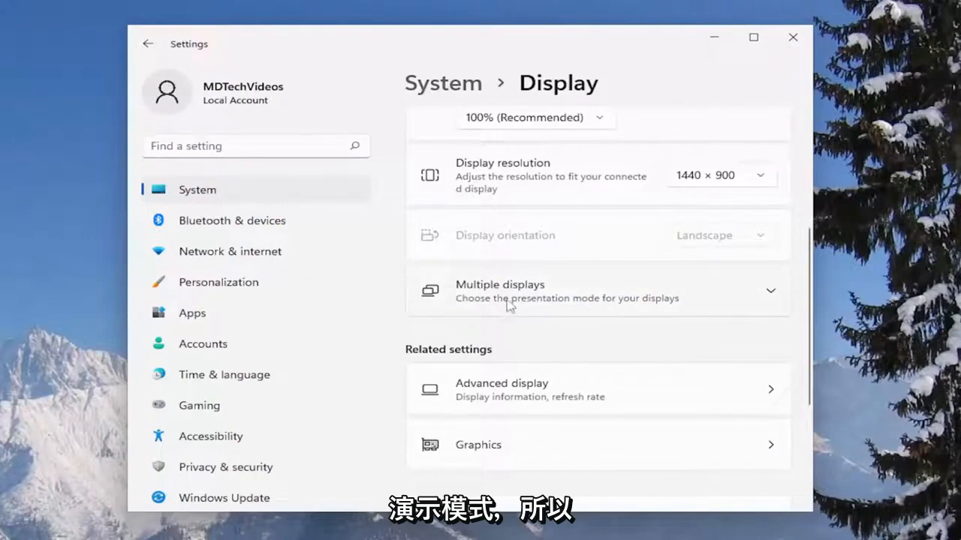
{"action": "left_click", "coordinate": [596, 291]}
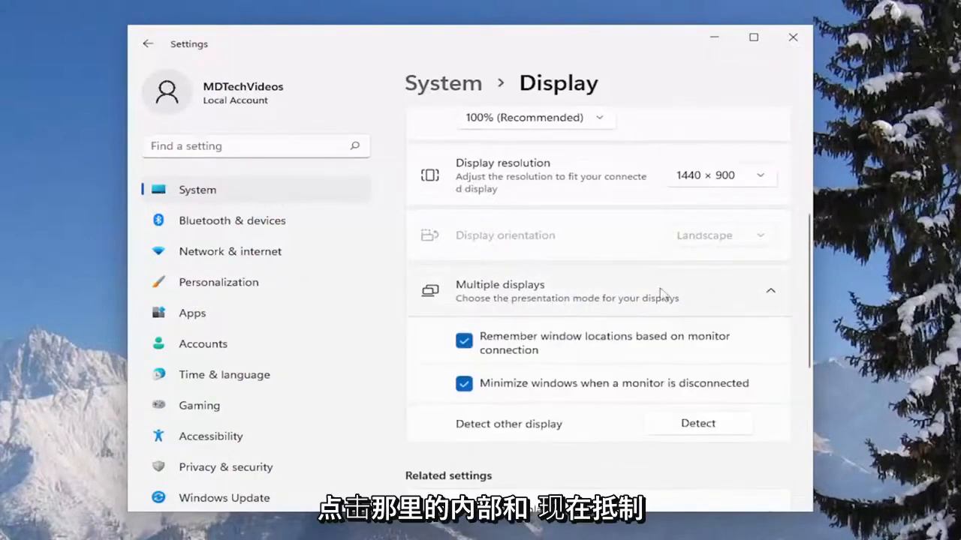
{"action": "mouse_move", "coordinate": [472, 432]}
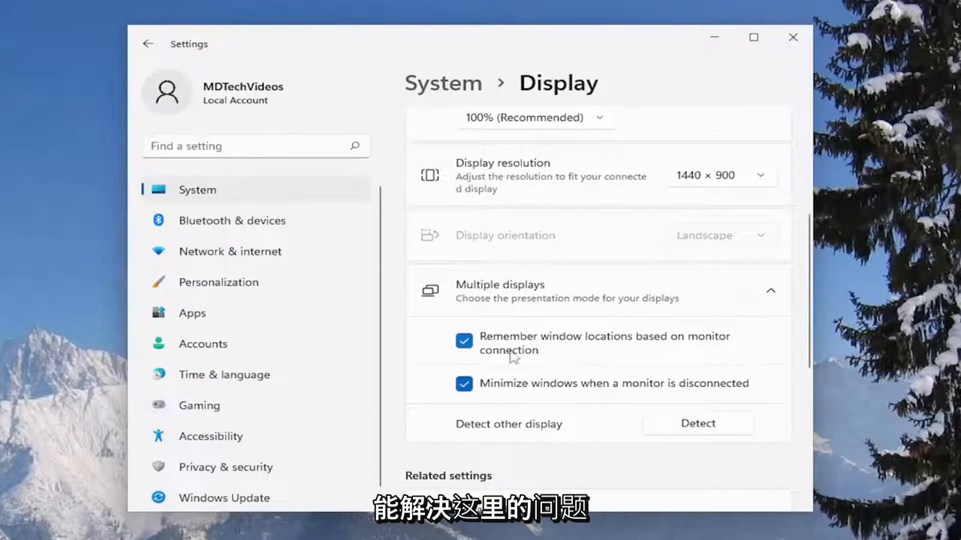
{"action": "mouse_move", "coordinate": [766, 57]}
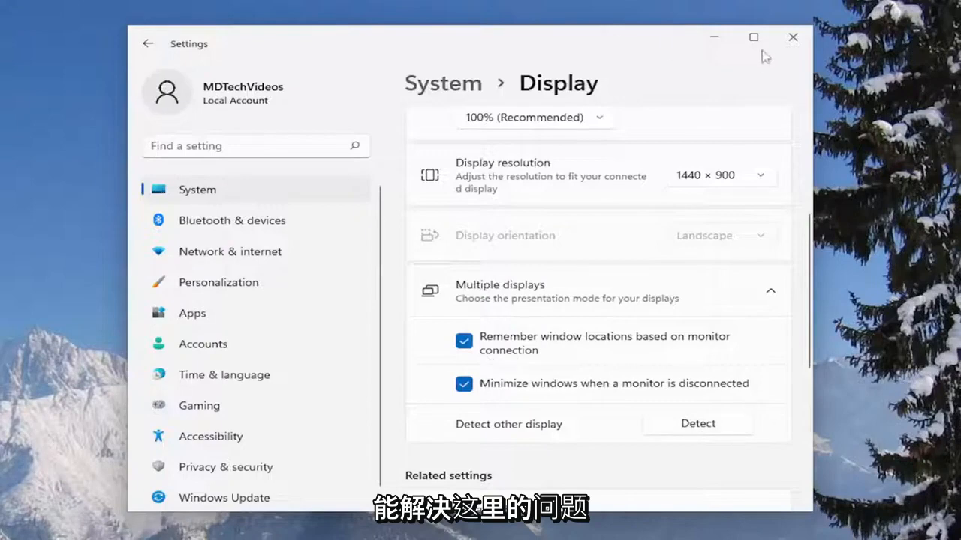
{"action": "left_click", "coordinate": [792, 37]}
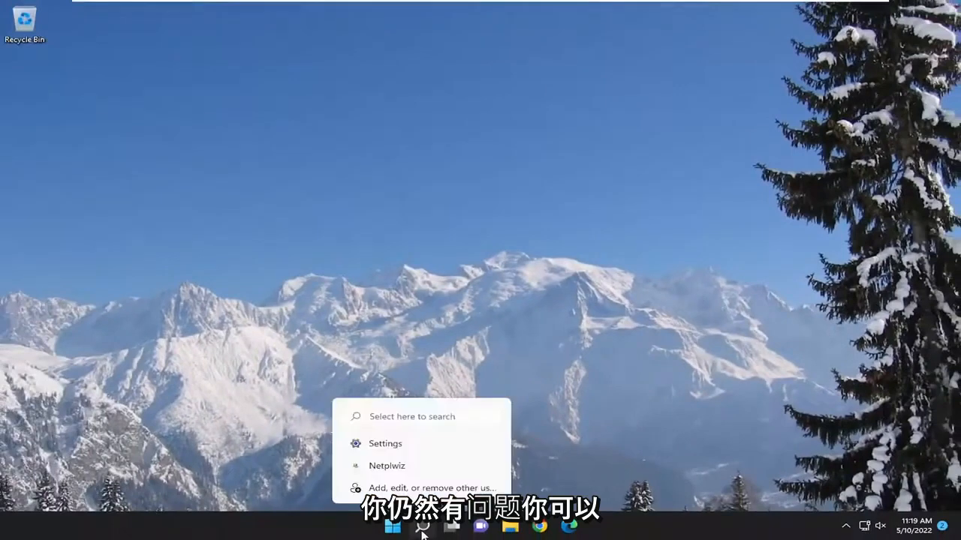
- Search 'projection settings' and open the Projecting to this PC page
{"action": "left_click", "coordinate": [422, 527]}
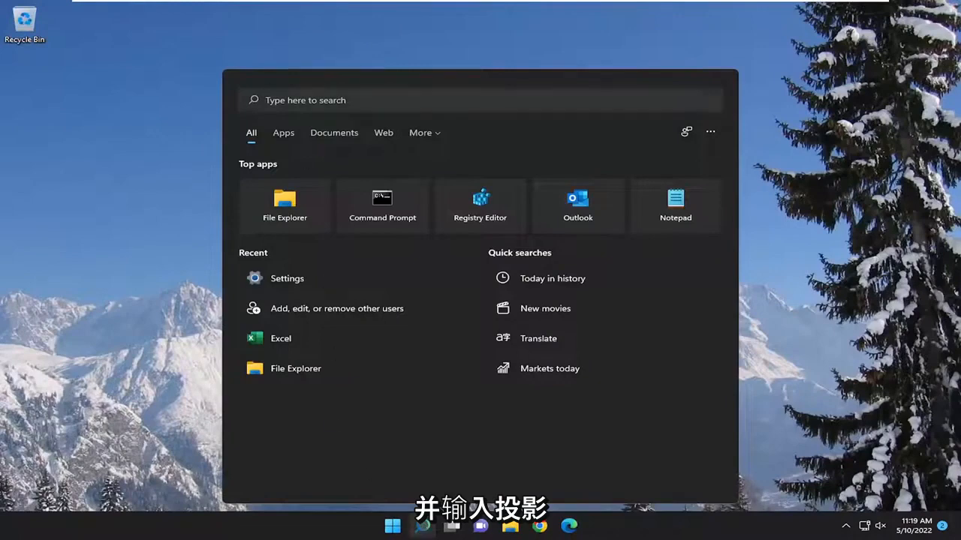
{"action": "type", "text": "projection settings"}
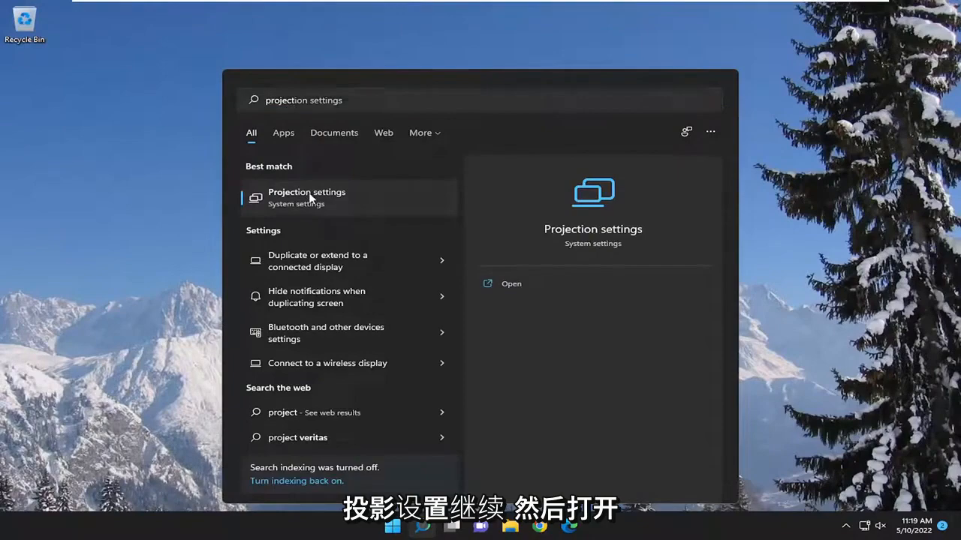
{"action": "left_click", "coordinate": [306, 197]}
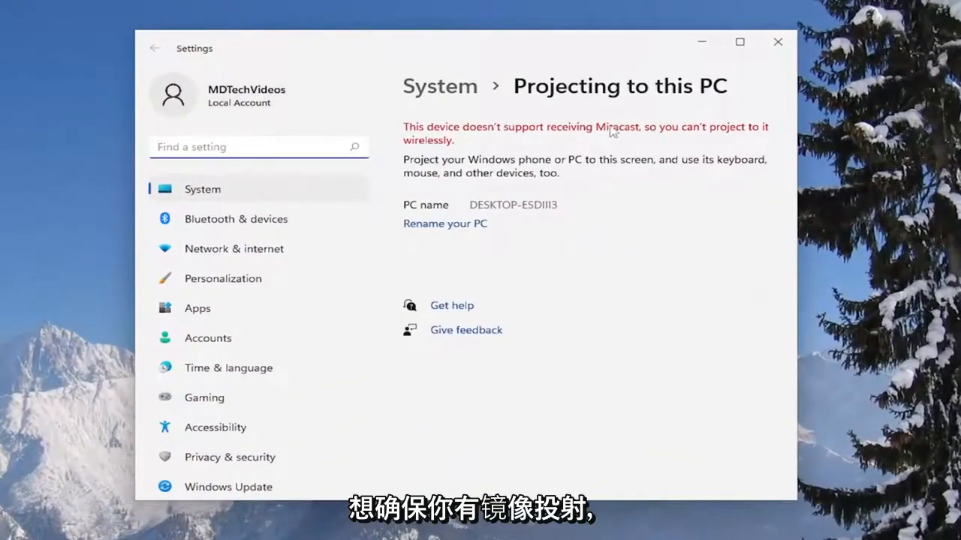
{"action": "mouse_move", "coordinate": [629, 140]}
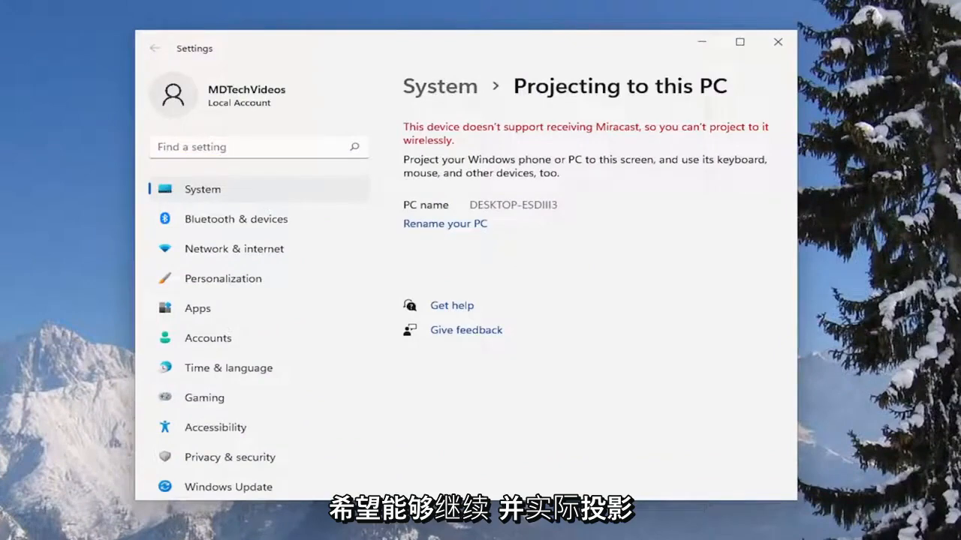
{"action": "mouse_move", "coordinate": [429, 202]}
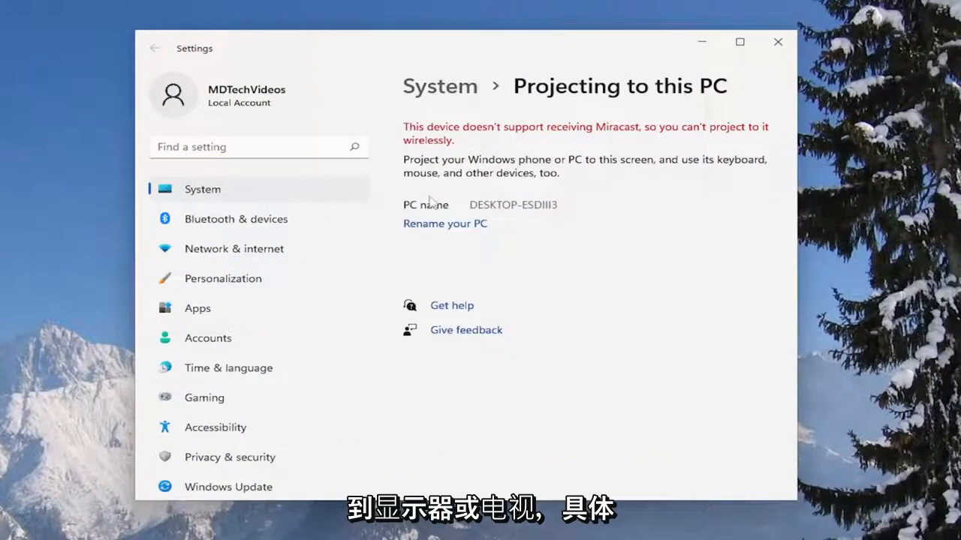
{"action": "mouse_move", "coordinate": [499, 259]}
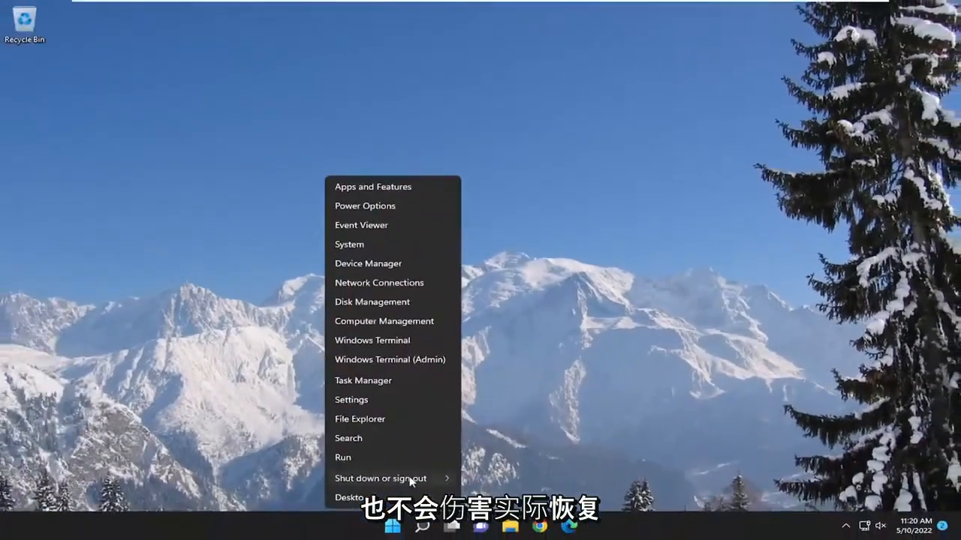
- Choose Restart from the Shut down or sign out menu
{"action": "left_click", "coordinate": [380, 478]}
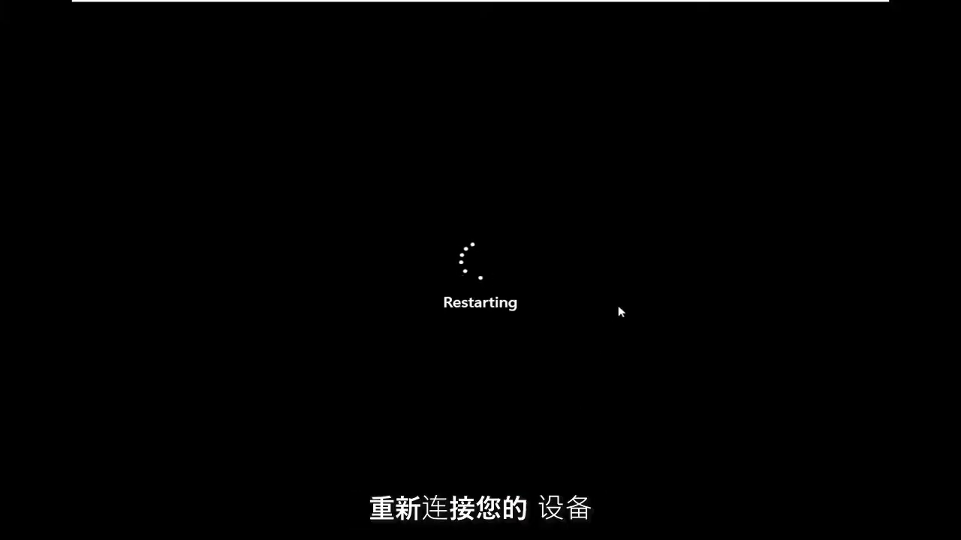